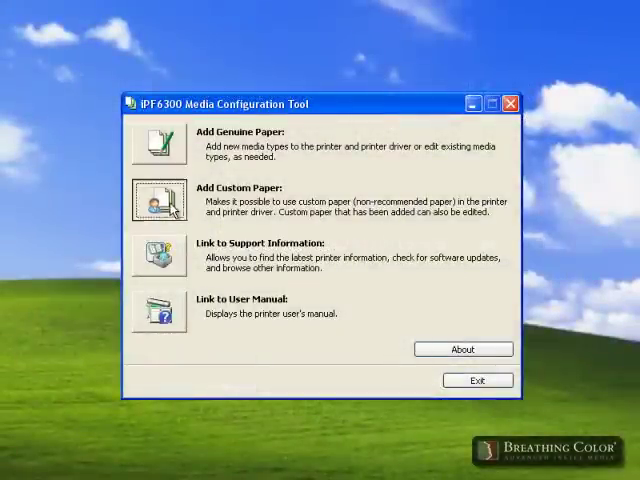
Start adding a custom paper for the Canon iPF6300 and connect to the printer
click(152, 195)
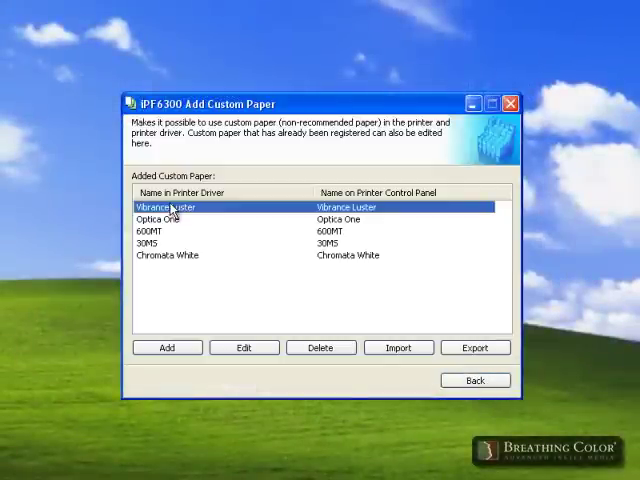
mouse_move(165, 315)
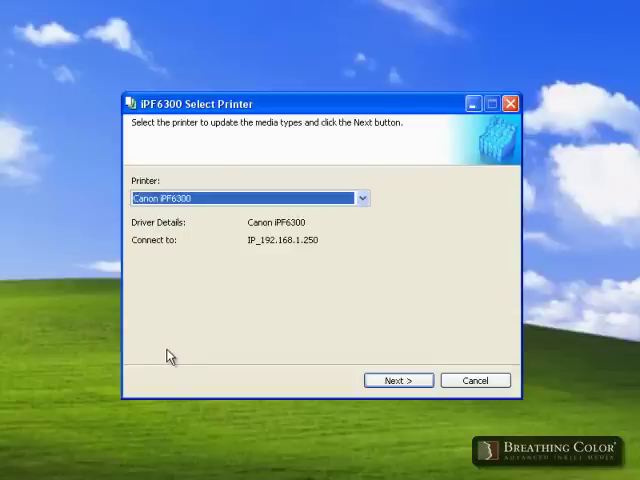
click(398, 380)
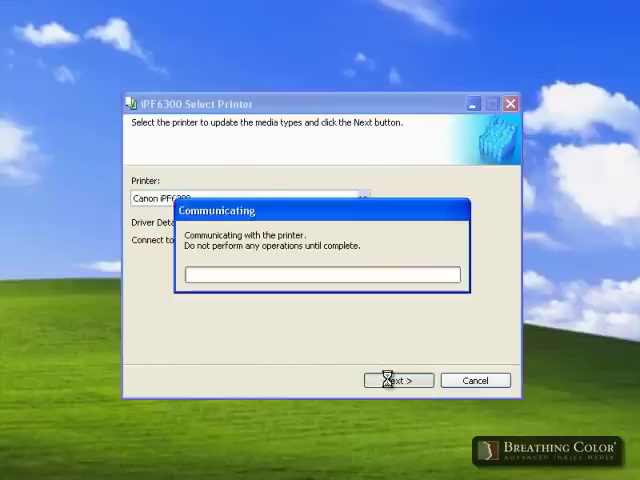
click(398, 380)
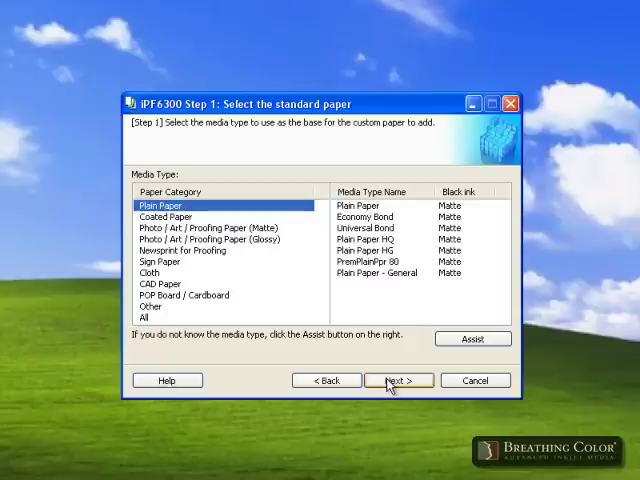
mouse_move(228, 247)
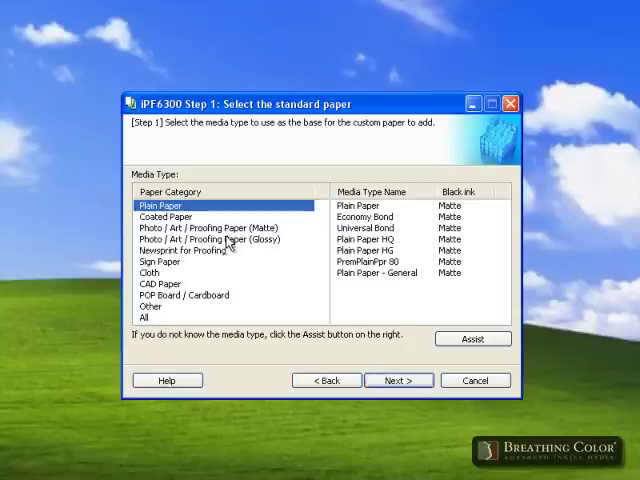
Choose FineArt Watercolor under Photo / Art / Proofing Paper (Matte) as the base paper
click(210, 228)
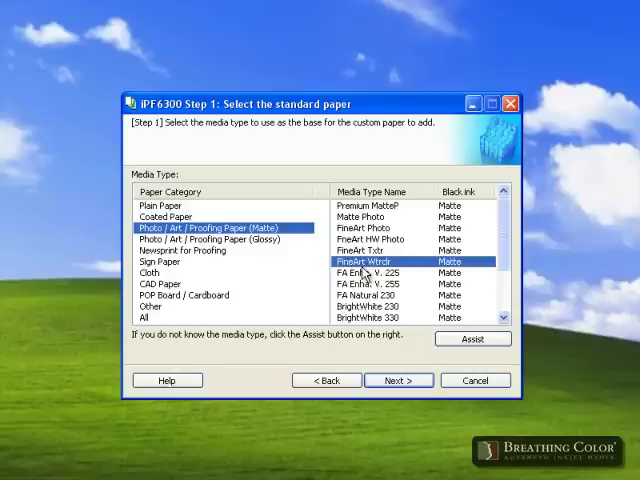
mouse_move(227, 343)
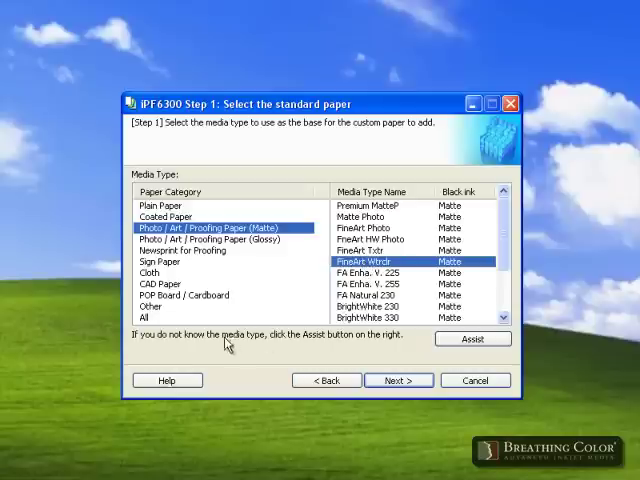
click(398, 380)
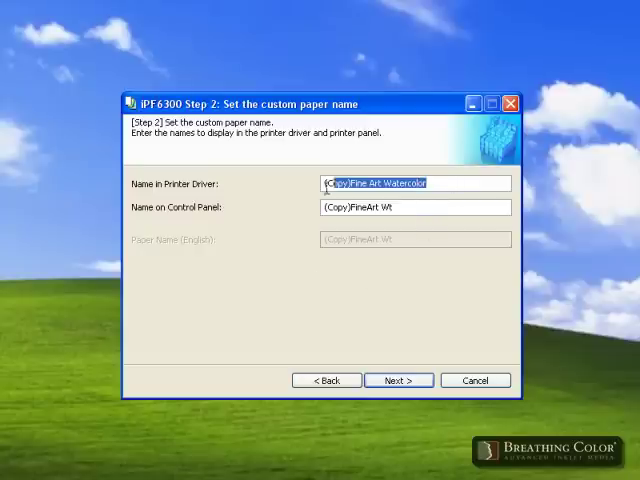
Name the custom paper 'Lyve Canvas' for both the driver and control panel
text(Lyv)
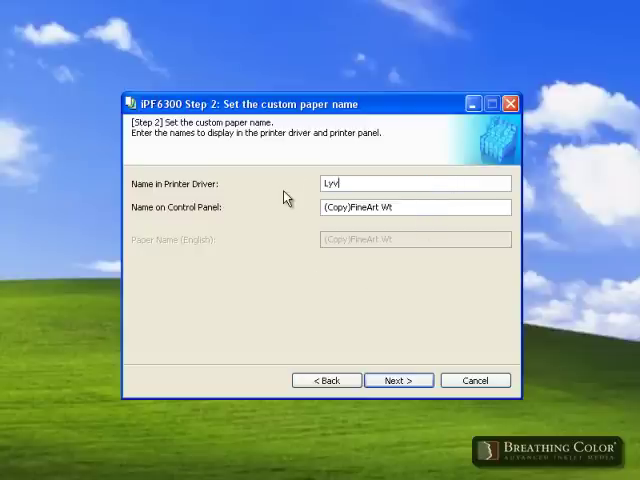
text(e Canvas)
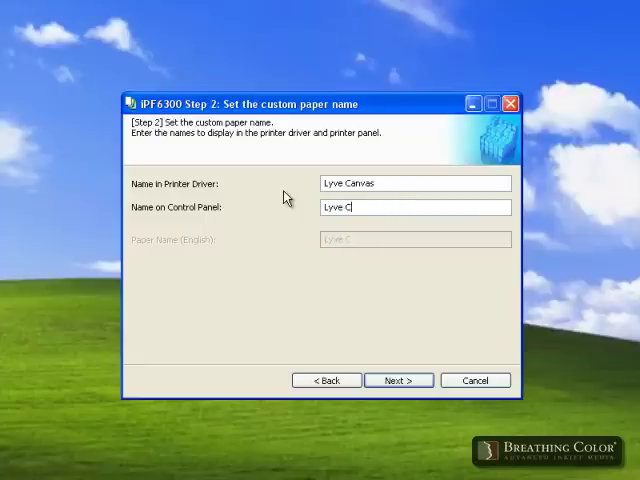
text(anvas)
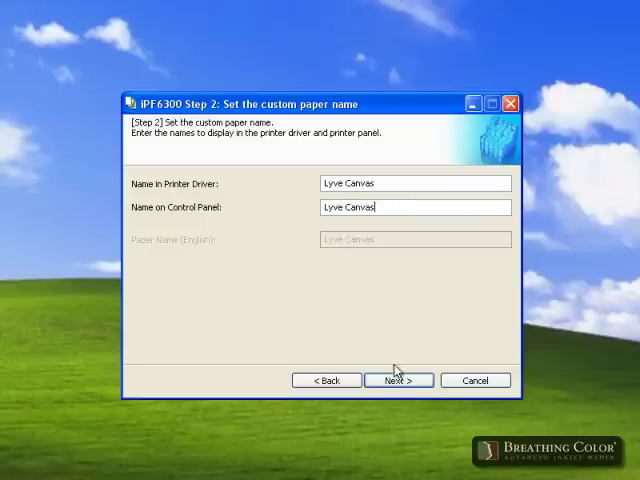
click(397, 380)
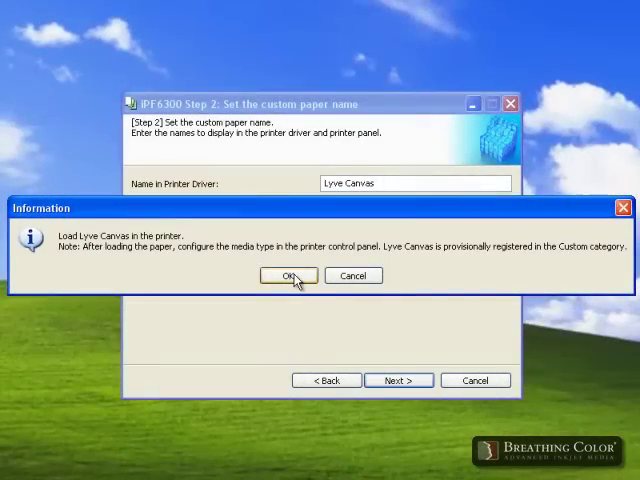
Acknowledge the loading message and keep Roll Paper 1 as the paper source
click(288, 276)
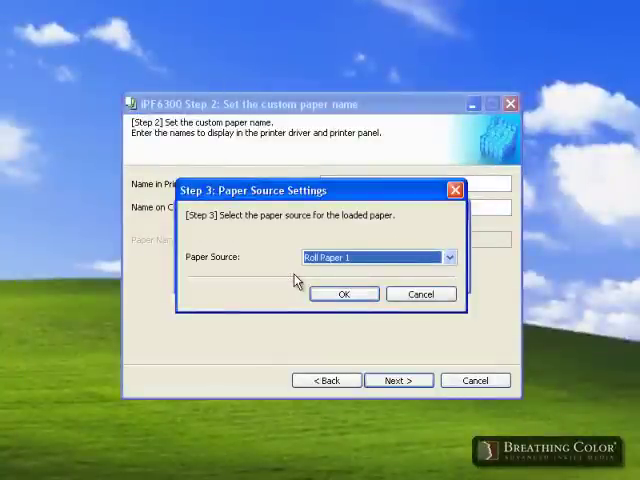
click(343, 293)
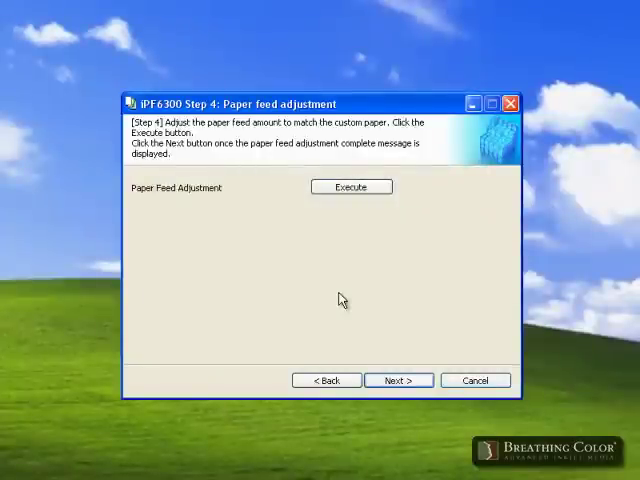
Print the paper feed adjustment pattern for Lyve Canvas and acknowledge its completion
click(351, 186)
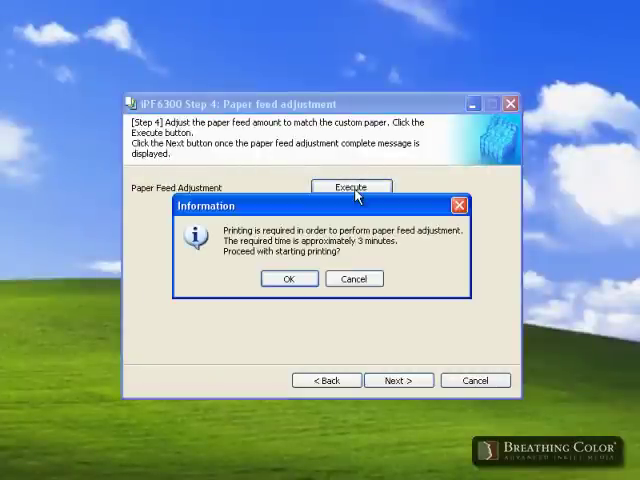
click(288, 278)
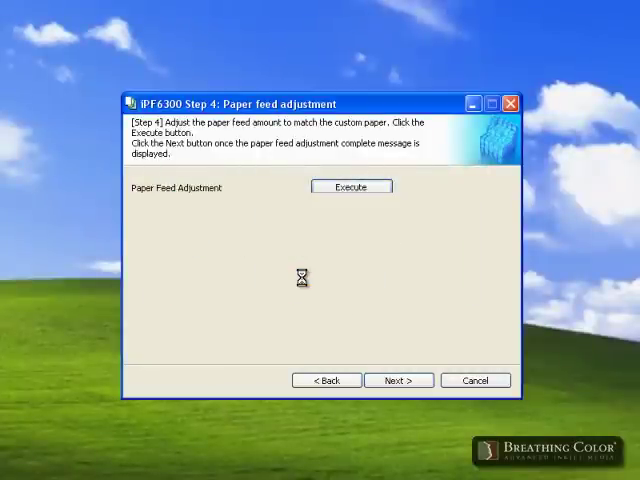
click(351, 186)
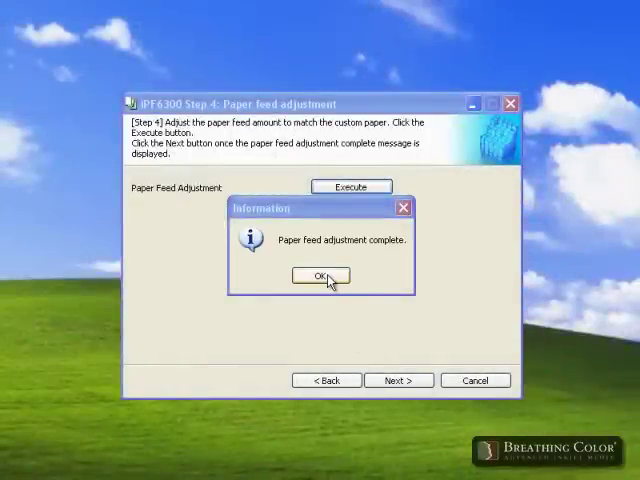
click(319, 276)
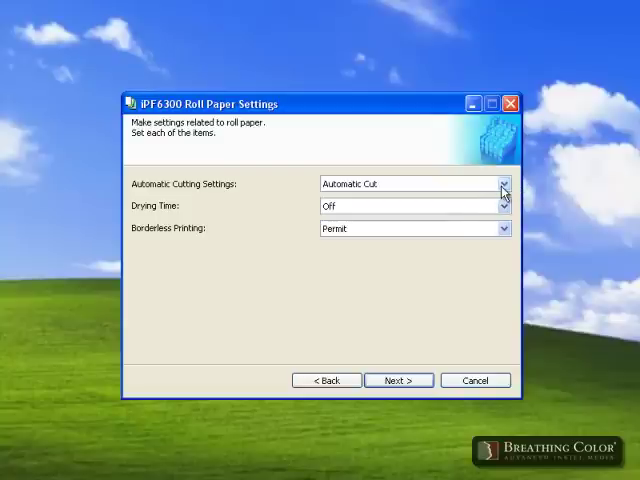
Keep roll settings at User Cut, drying time Off, borderless Permit
click(506, 183)
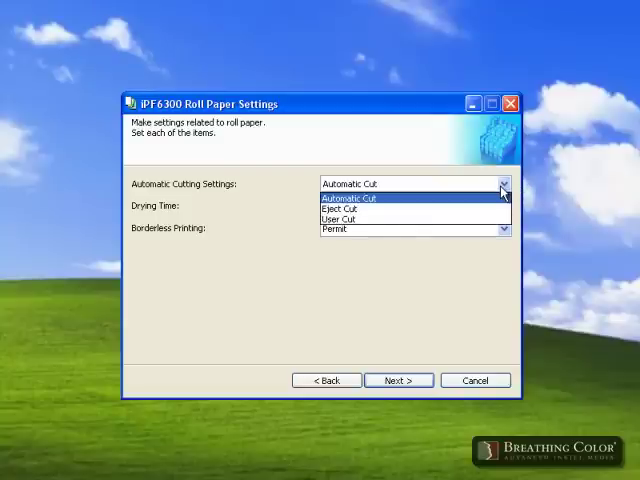
click(335, 218)
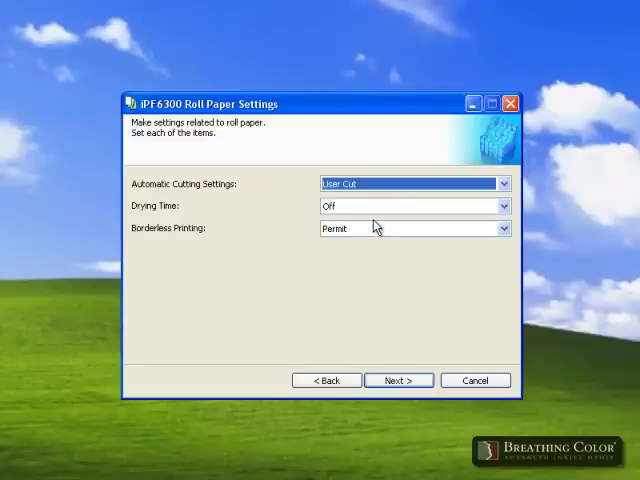
mouse_move(376, 285)
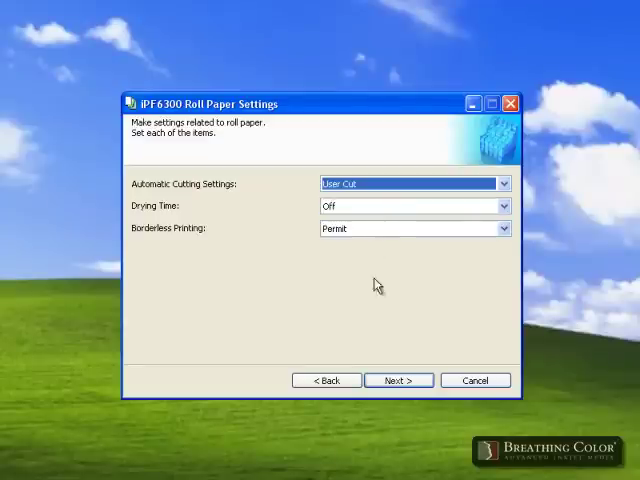
click(398, 380)
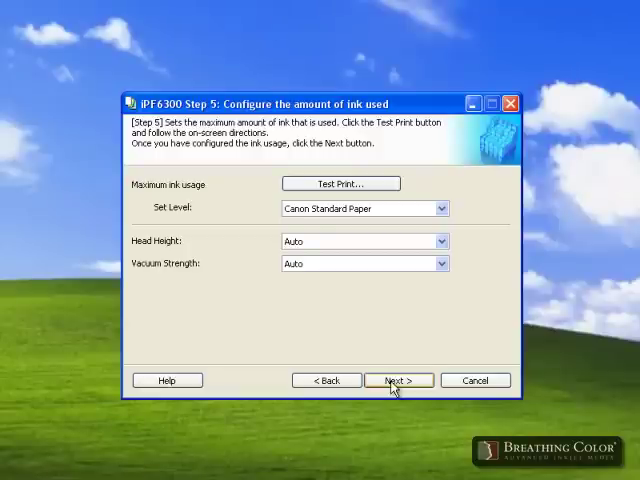
mouse_move(380, 195)
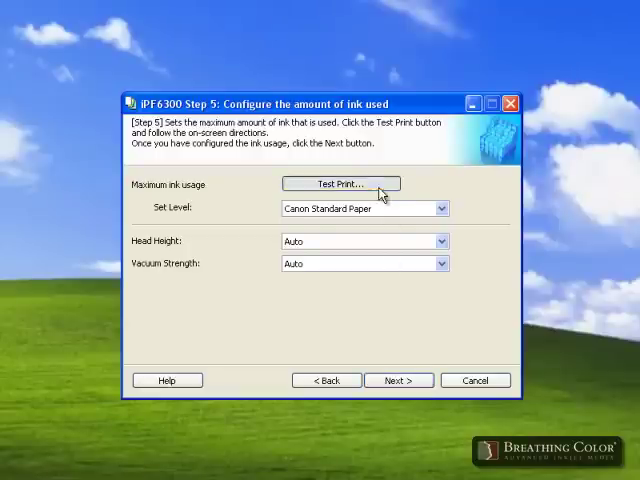
Run the ink-usage test print of six patterns with default standard-image settings
click(340, 183)
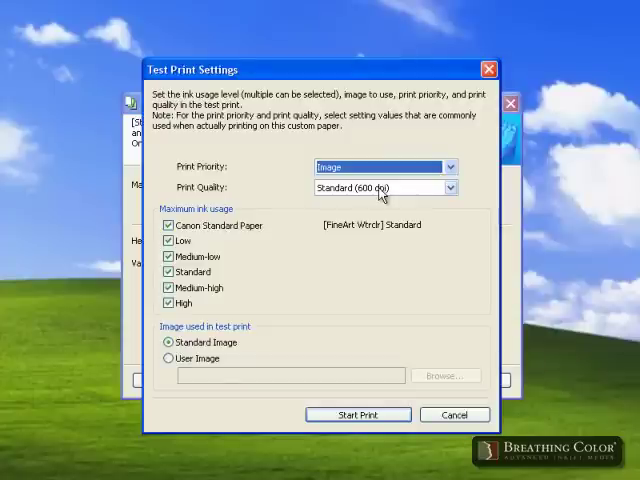
mouse_move(270, 350)
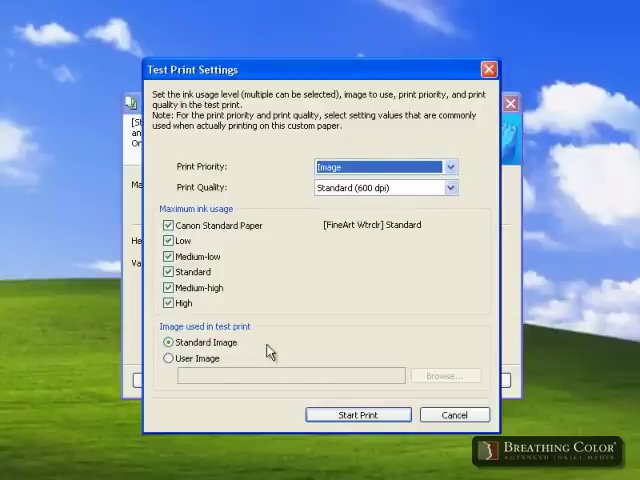
mouse_move(358, 414)
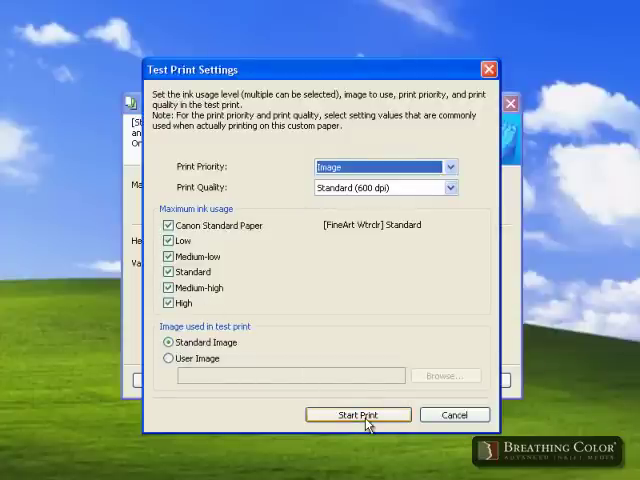
click(357, 414)
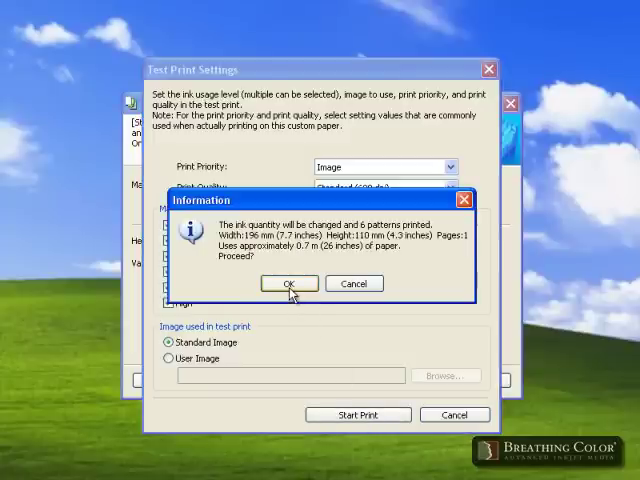
click(289, 283)
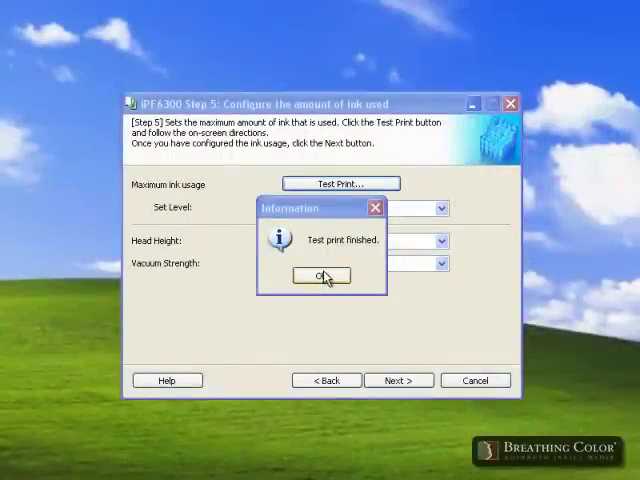
Dismiss both notices and choose Medium-high as the maximum ink usage level
click(320, 275)
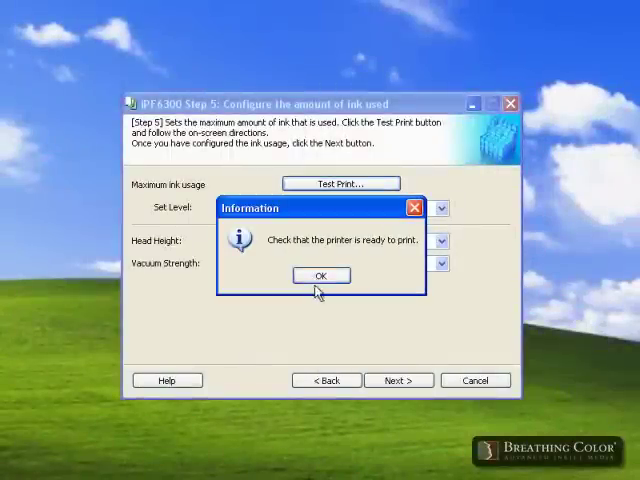
click(320, 275)
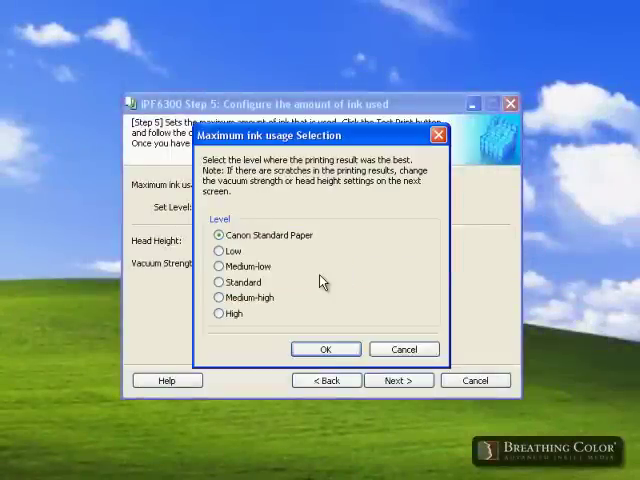
click(217, 297)
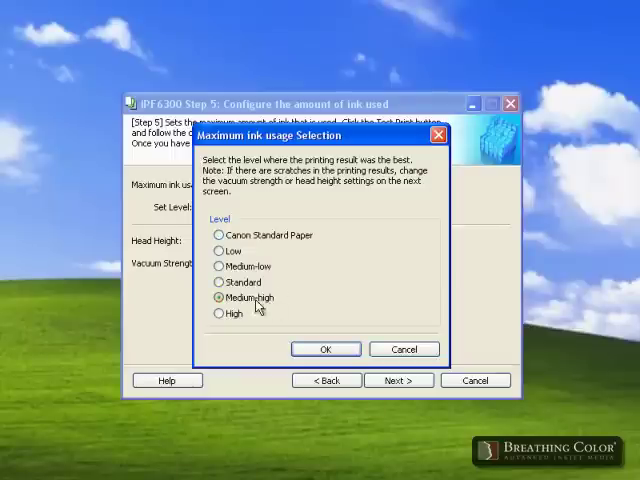
click(326, 349)
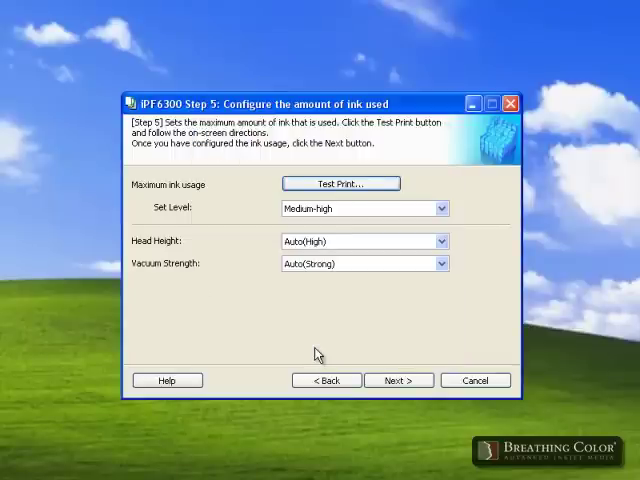
mouse_move(316, 248)
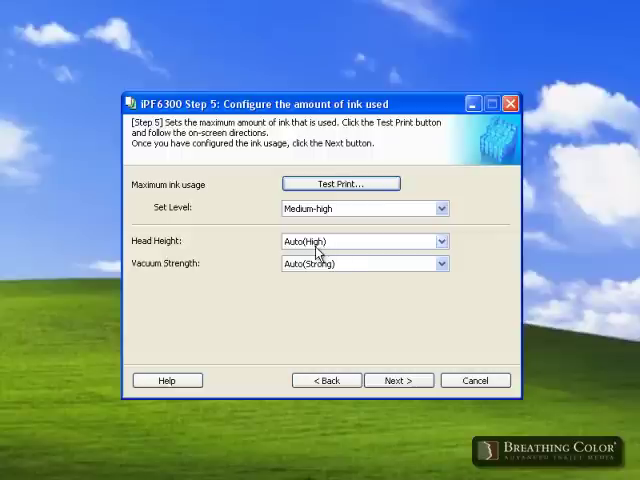
Set head height High and vacuum strength Strong for Lyve Canvas
click(438, 240)
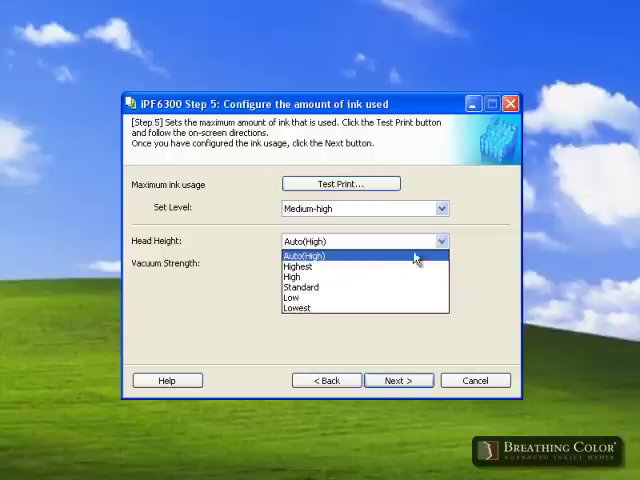
click(298, 277)
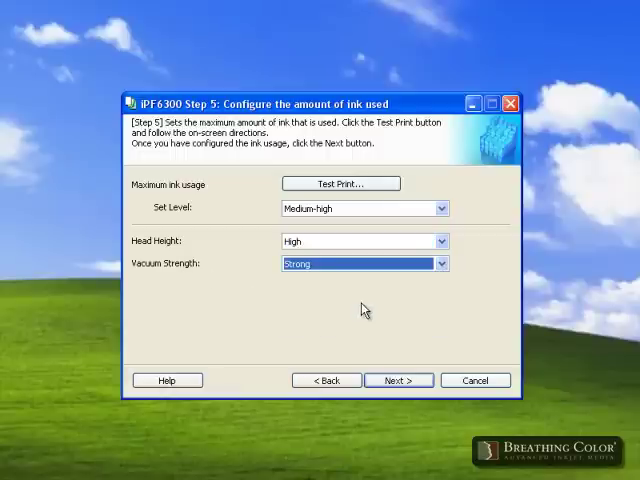
mouse_move(406, 357)
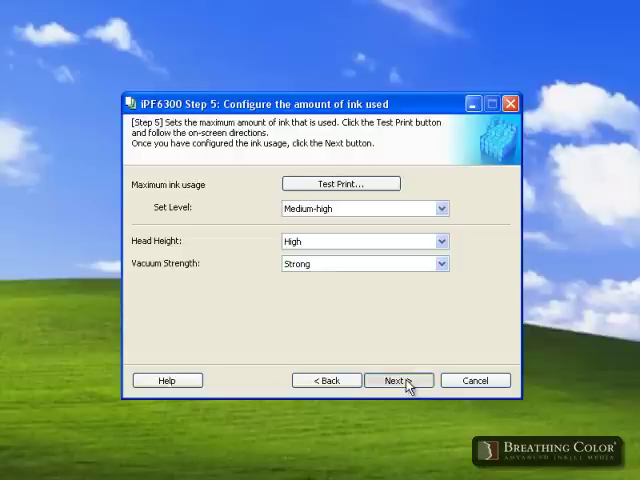
click(397, 380)
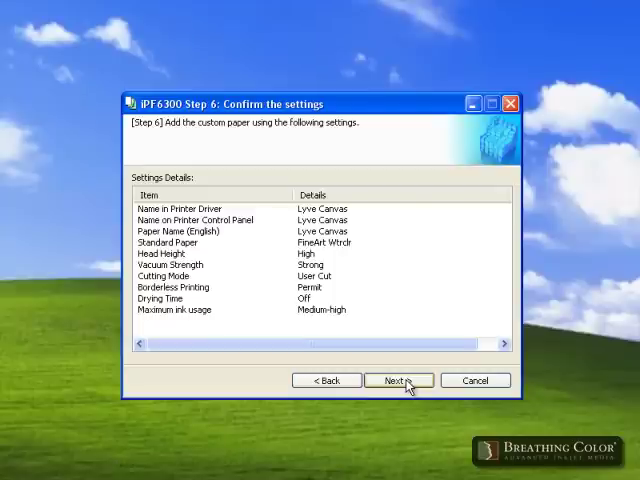
Accept the Step 6 summary and execute the Lyve Canvas media update
click(397, 380)
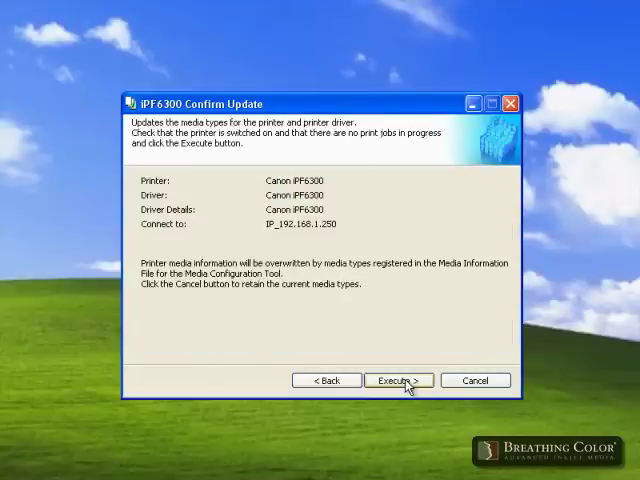
click(397, 380)
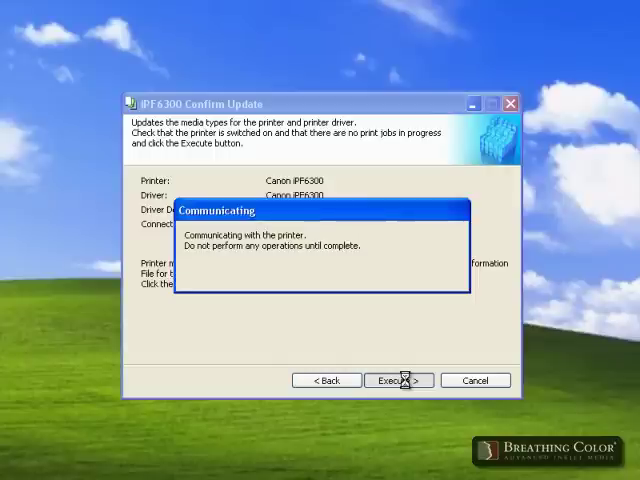